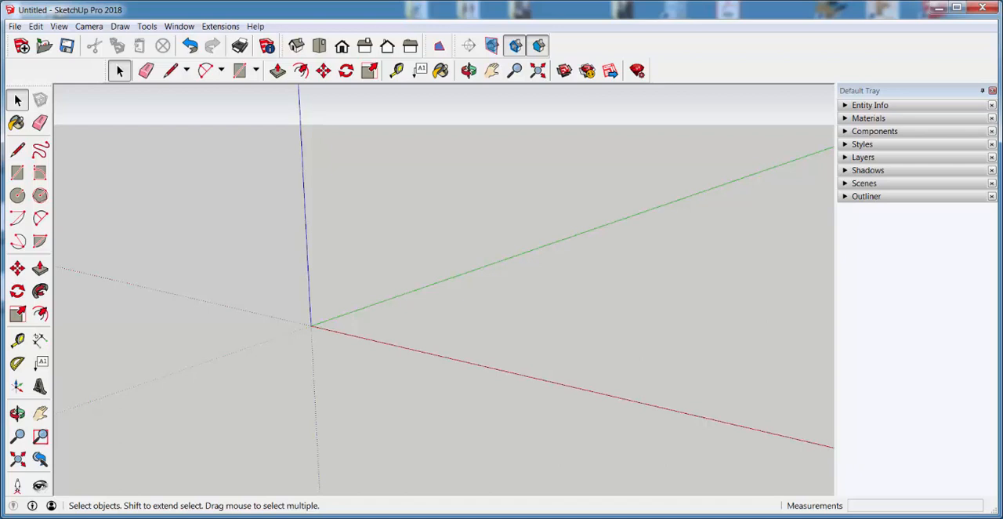
mouse_move(114, 147)
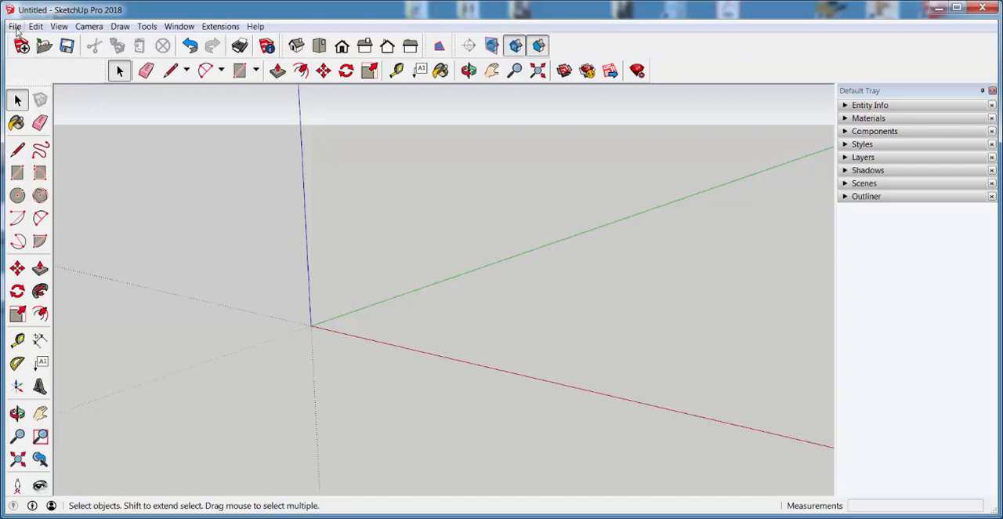
Step: Open the File menu to reach the Geo-location submenu
left_click(13, 26)
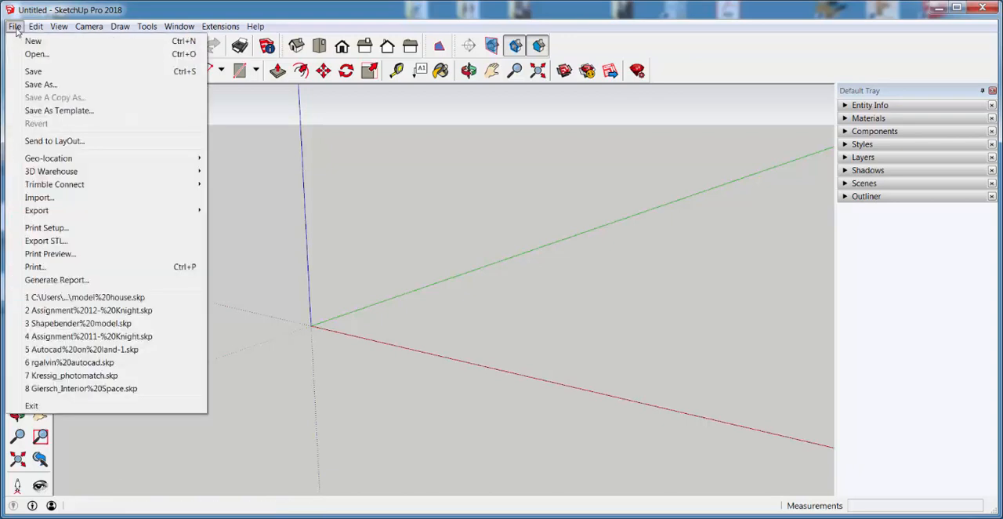
mouse_move(48, 158)
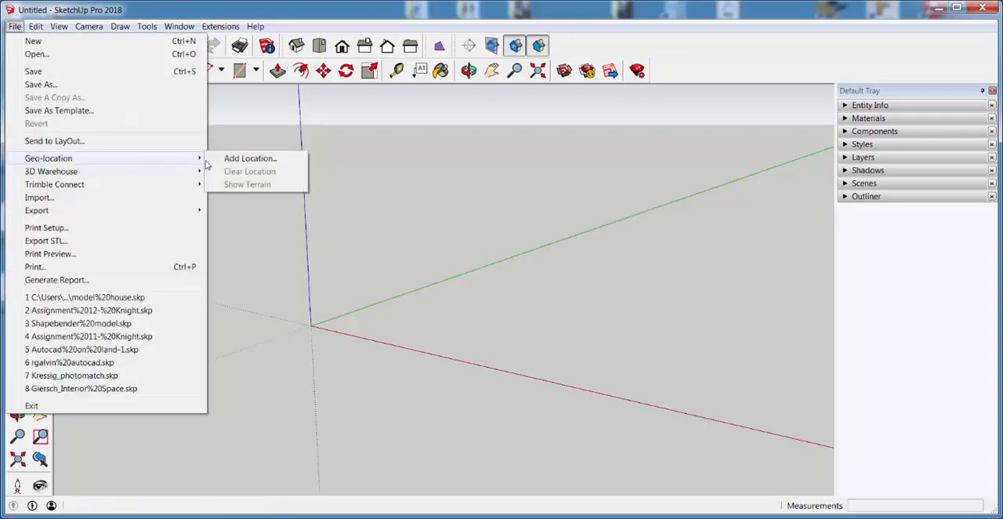
Step: Start Add Location and search the map for 'estes park colorado'
left_click(250, 157)
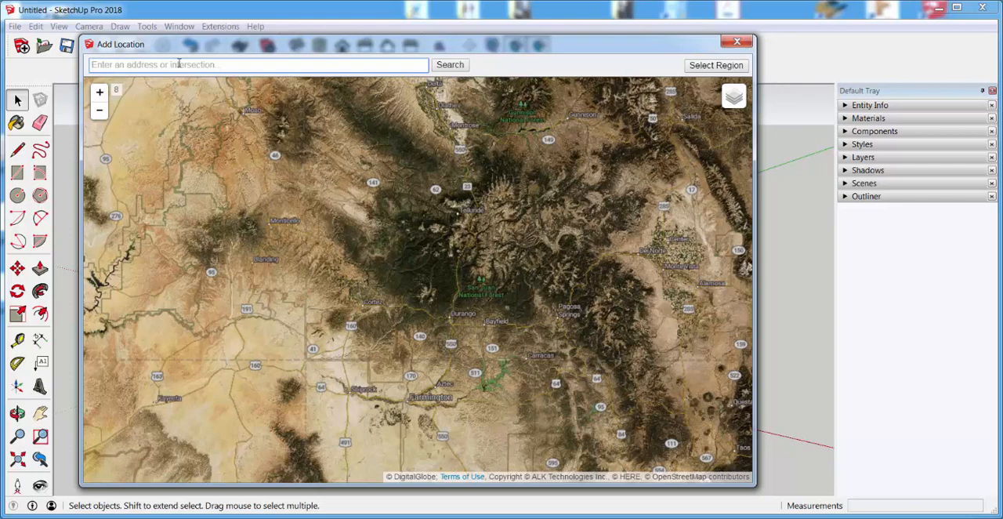
type("estes par")
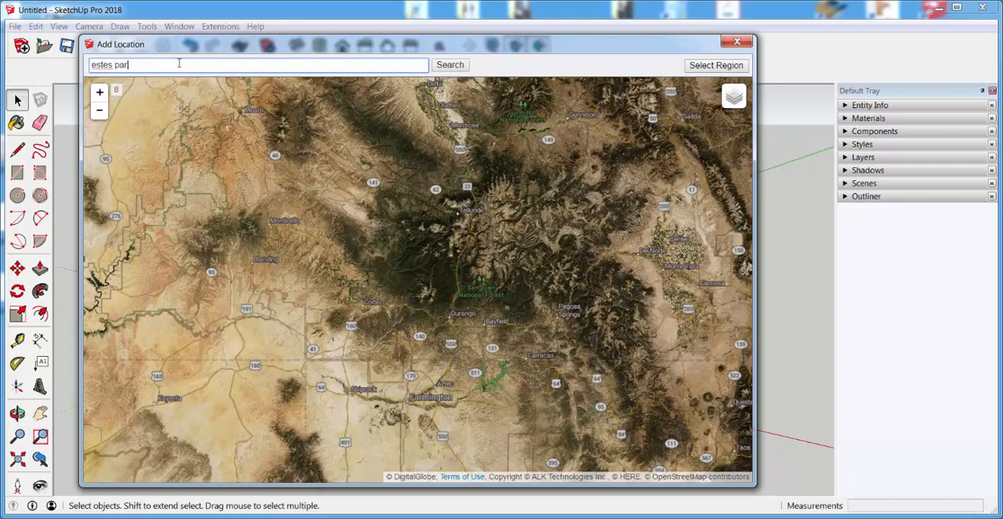
type("k colorado")
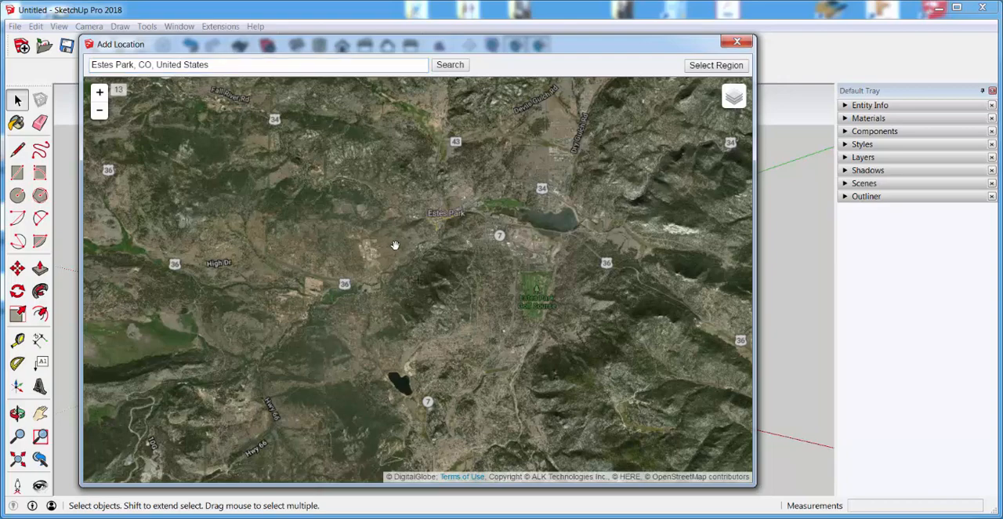
Step: Zoom the map to level 19 on the plot with a building, trails and trees
left_click(100, 110)
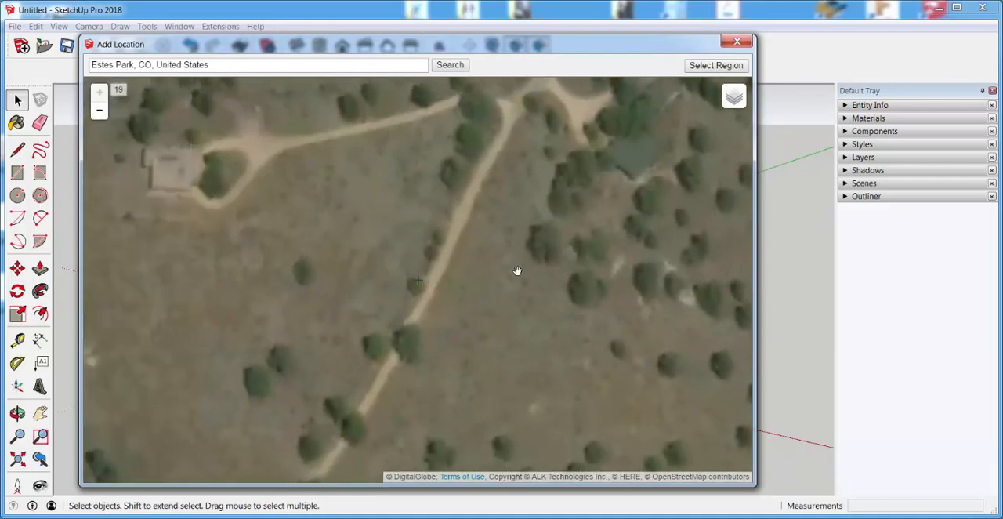
mouse_move(682, 67)
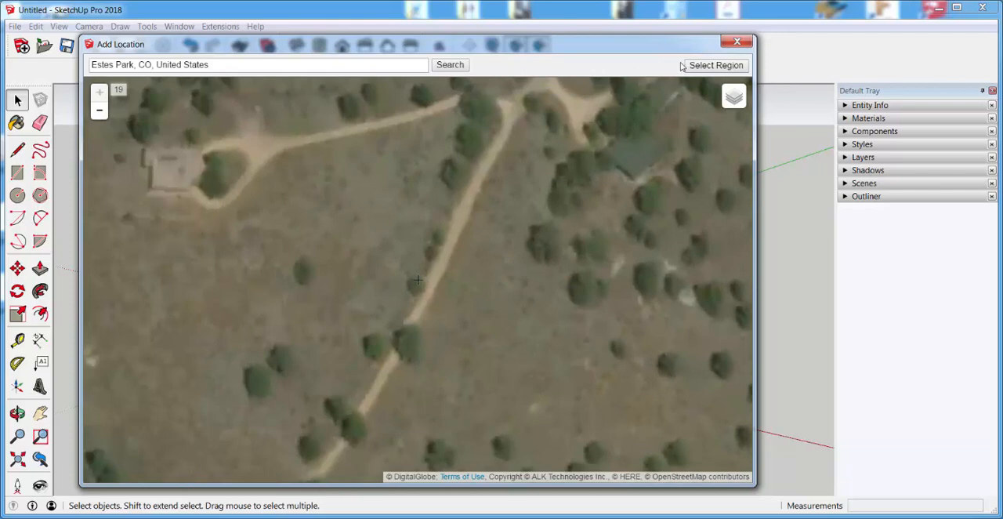
Step: Shrink the selected region around the central trail and grab it as terrain
left_click(715, 64)
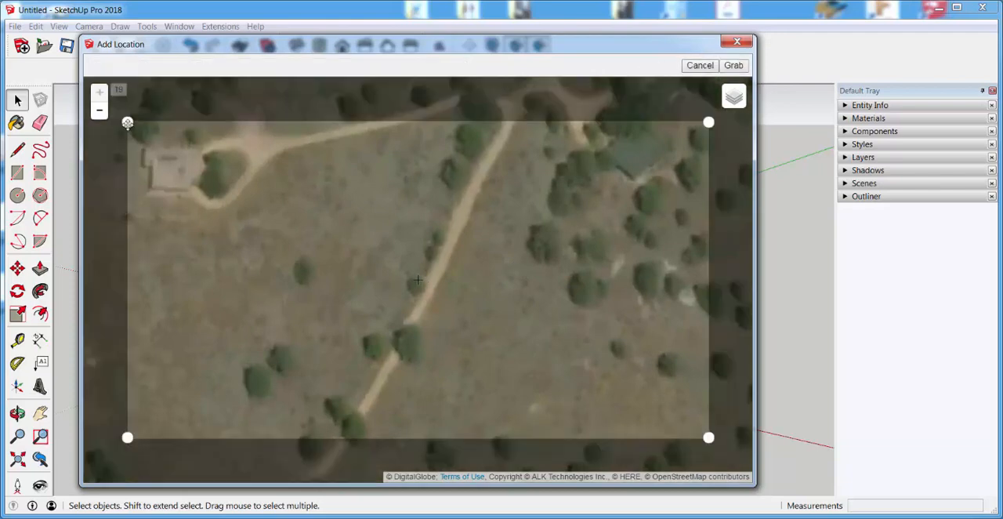
left_click_drag(127, 122, 225, 138)
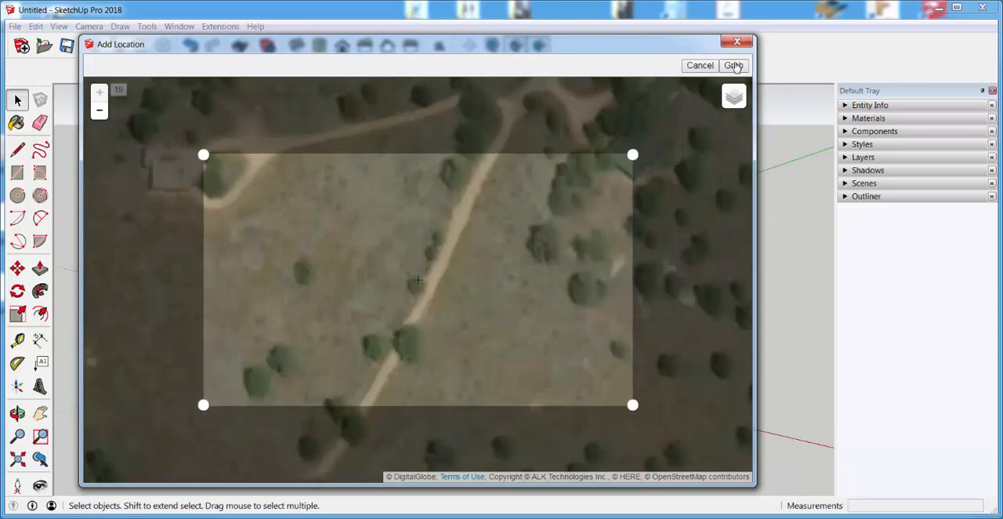
left_click(734, 65)
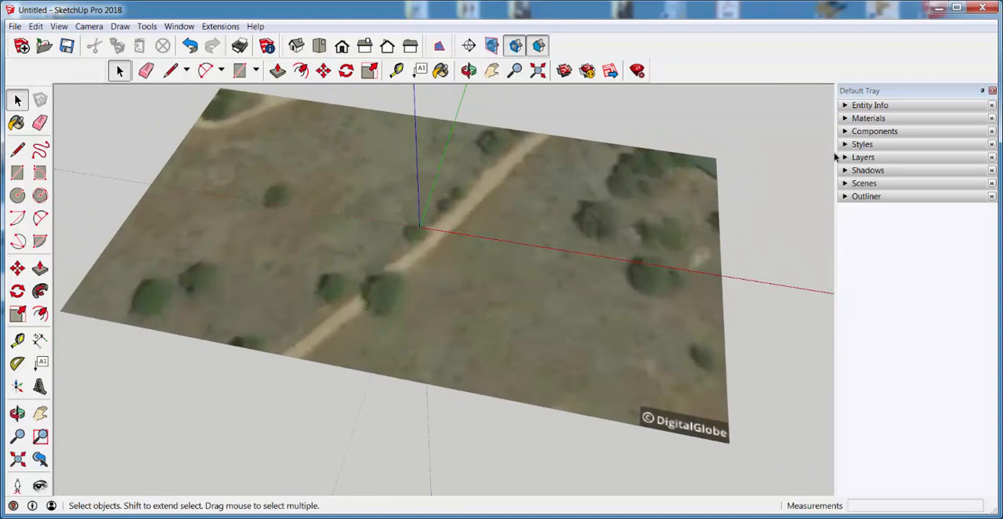
Step: Expand the Layers panel to list the Location Terrain and Location Snapshot layers
left_click(862, 157)
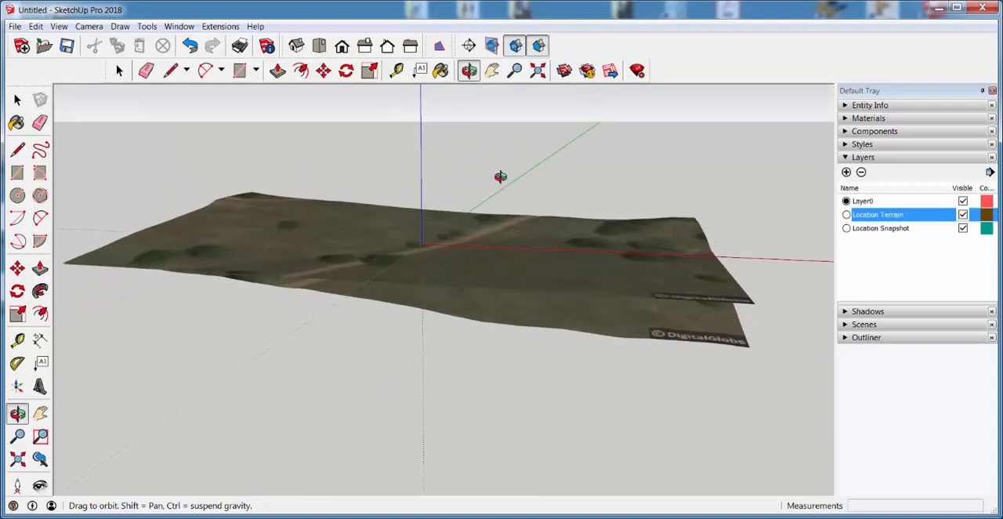
Step: Orbit edge-on and then from above to inspect the contoured terrain
left_click_drag(500, 176, 538, 242)
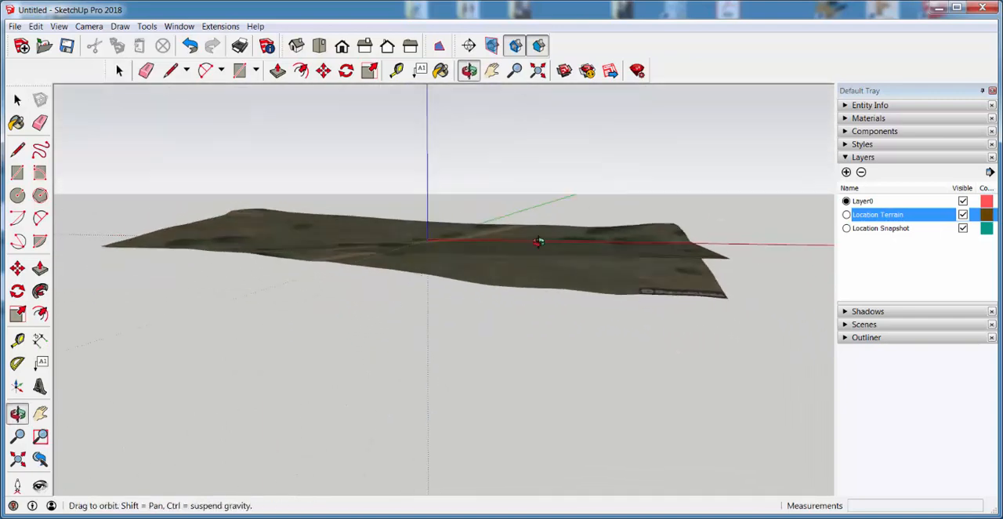
left_click_drag(538, 242, 559, 331)
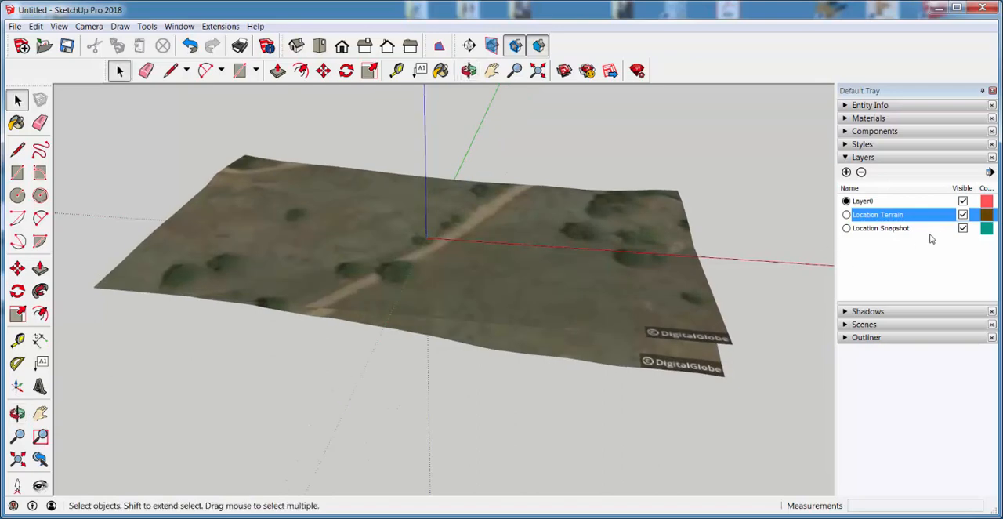
mouse_move(965, 233)
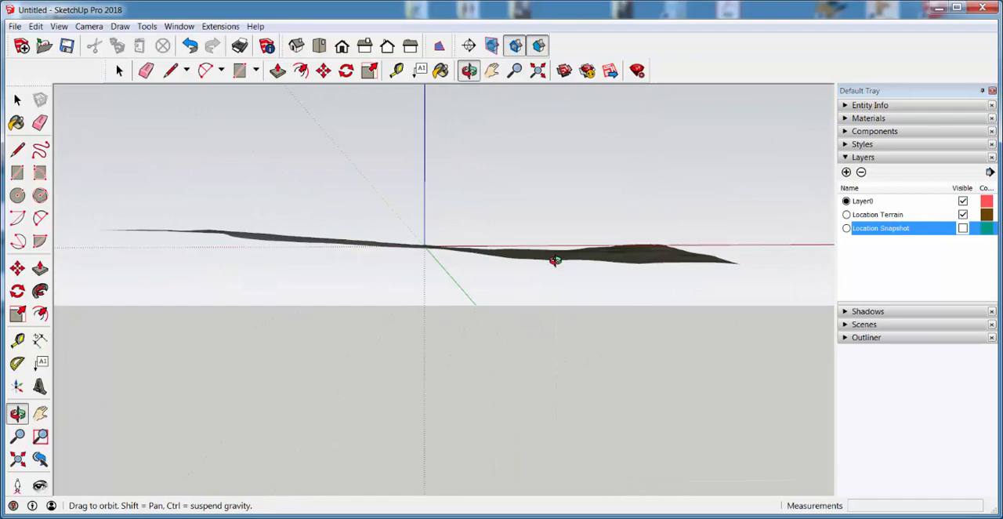
left_click_drag(555, 260, 515, 370)
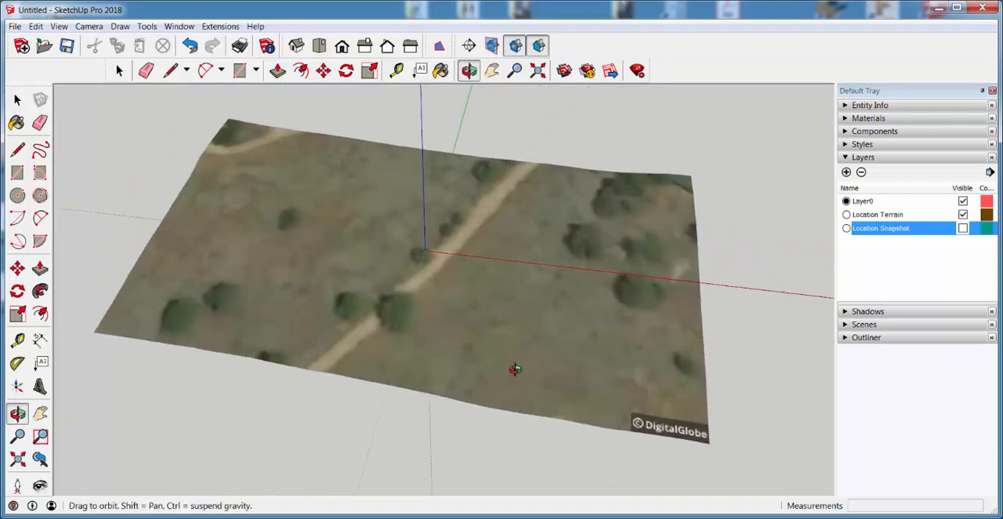